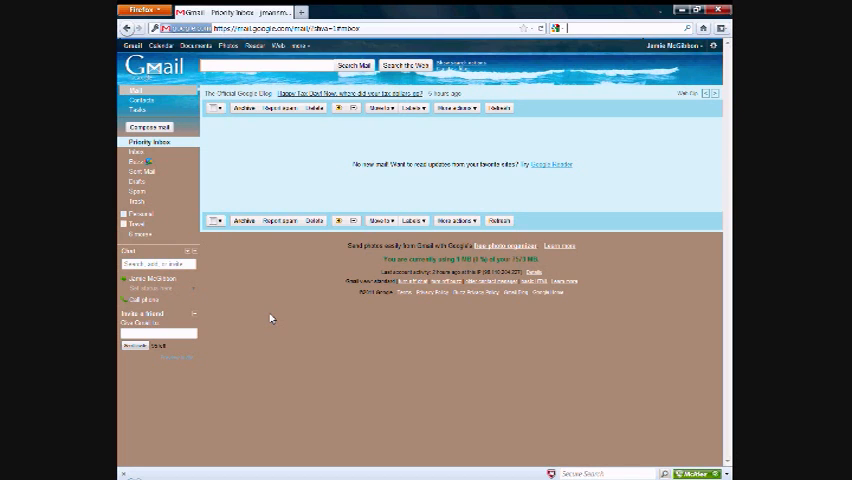
mouse_move(138, 112)
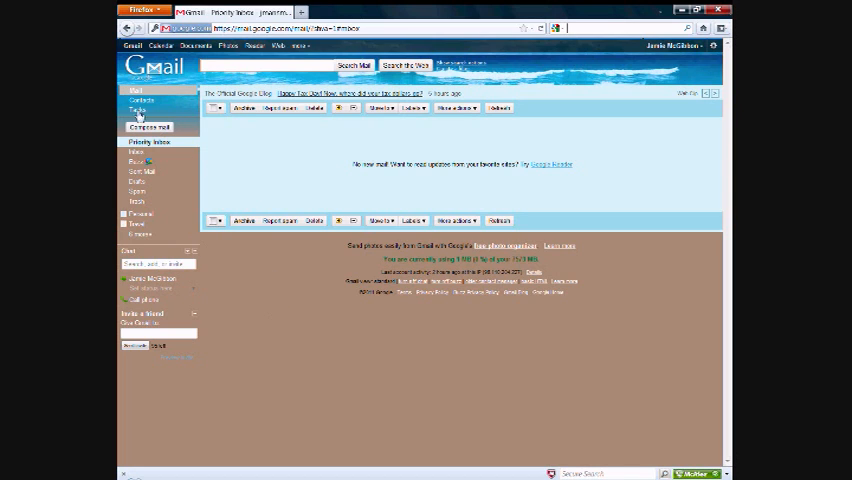
Start a new blank message from the Compose mail button.
click(148, 126)
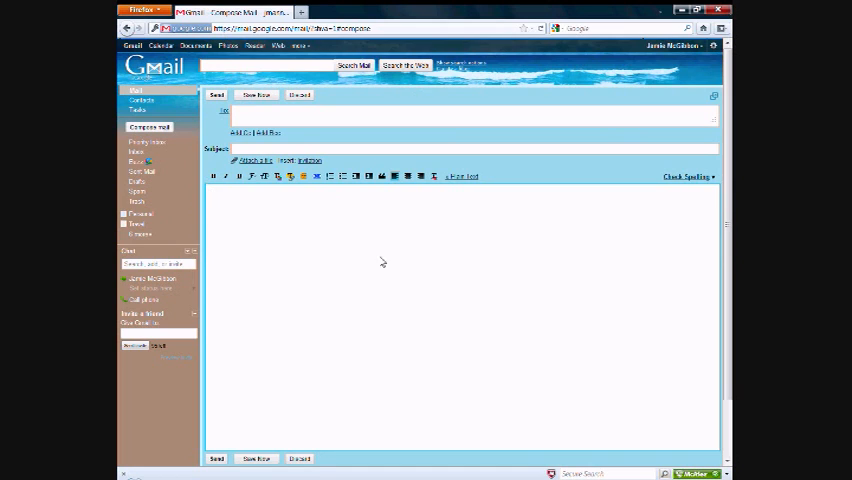
click(276, 176)
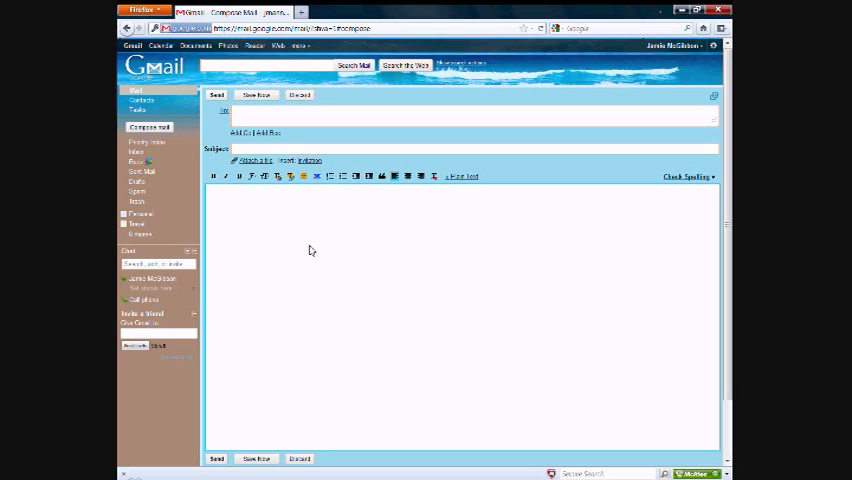
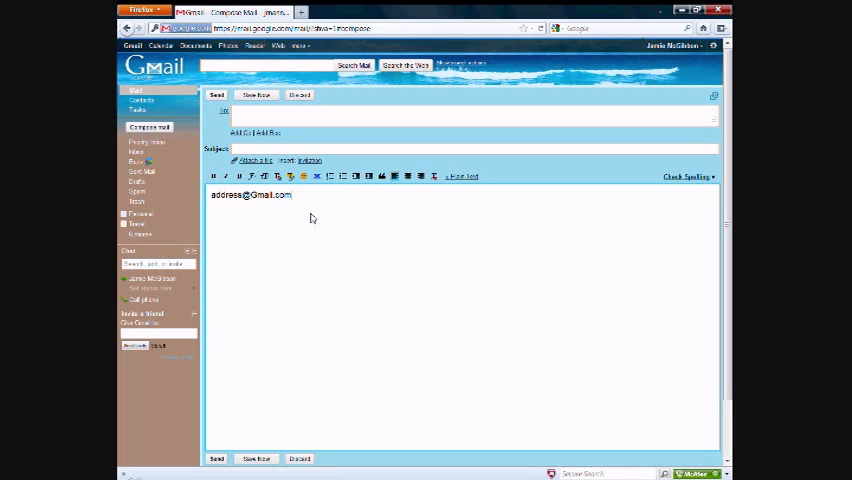
key(enter)
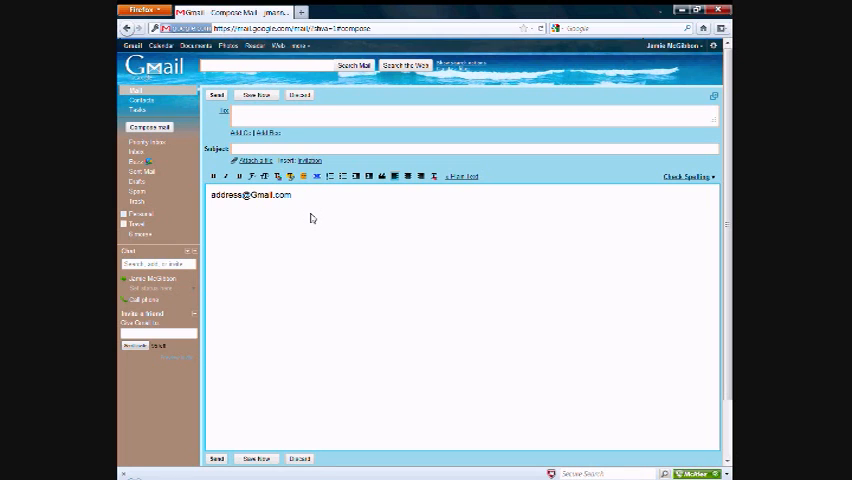
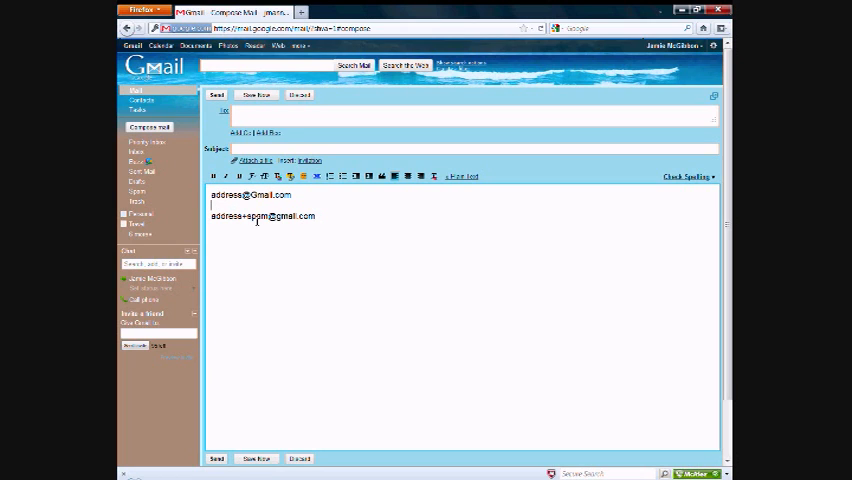
double_click(248, 216)
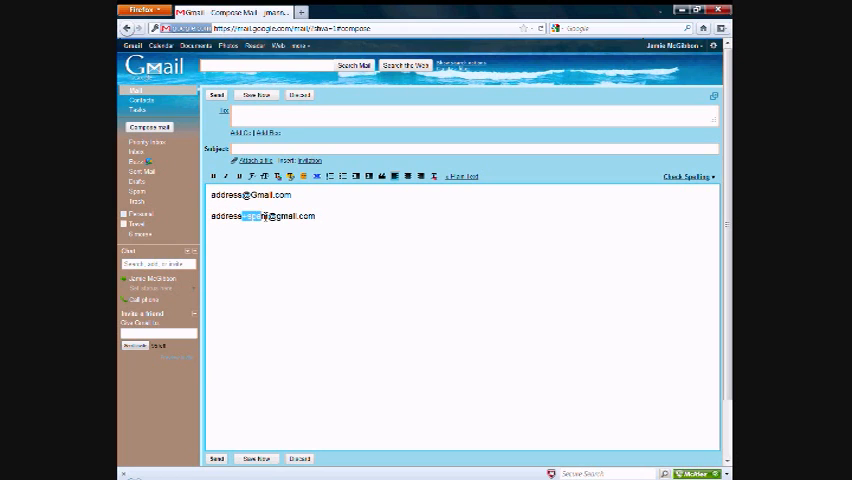
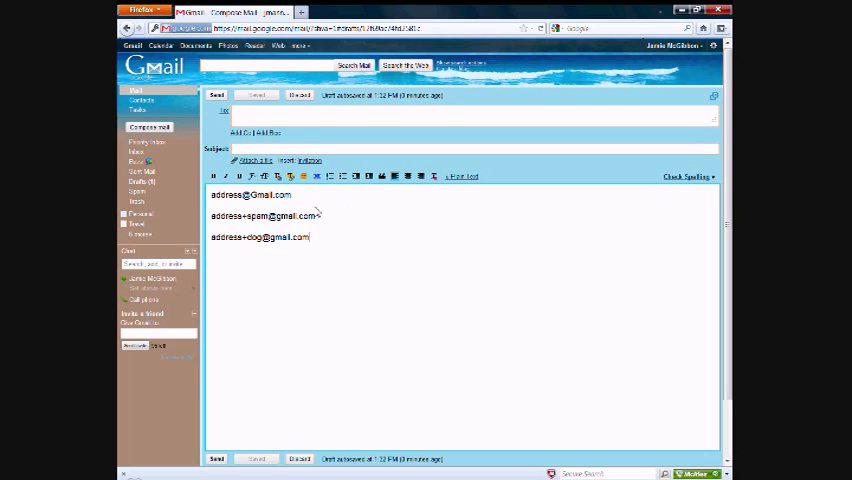
drag(208, 216, 312, 236)
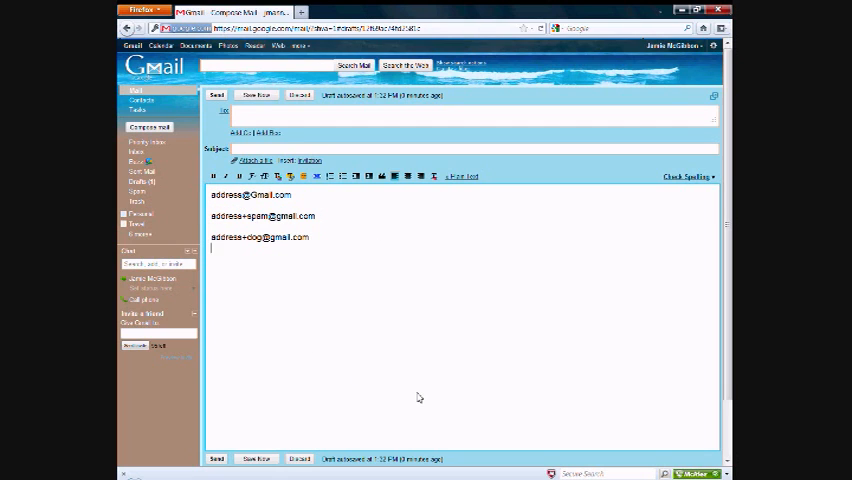
text(+)
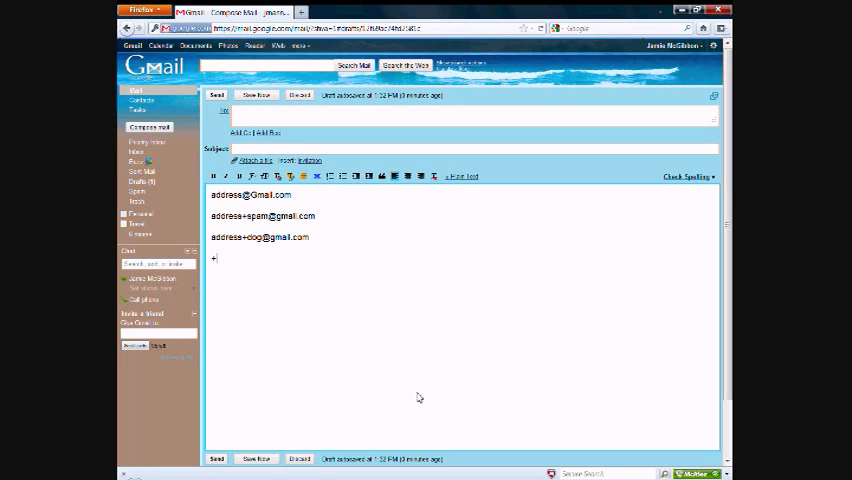
text(aliasname@gmail.com)
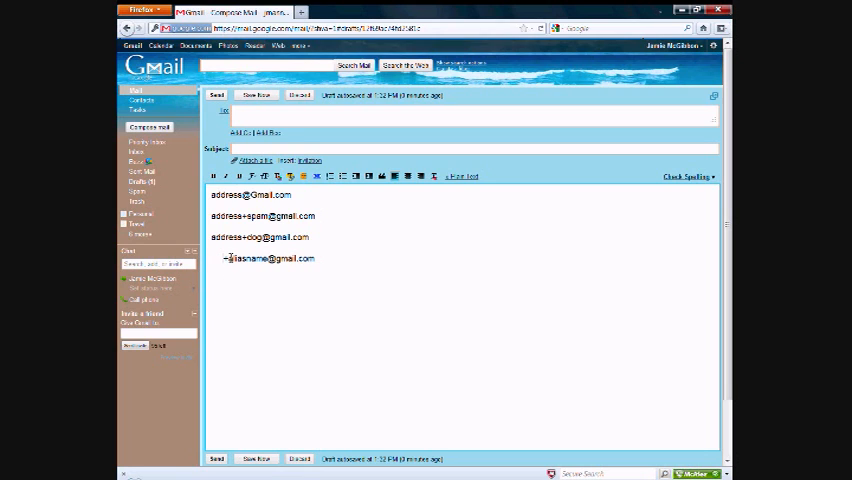
double_click(296, 258)
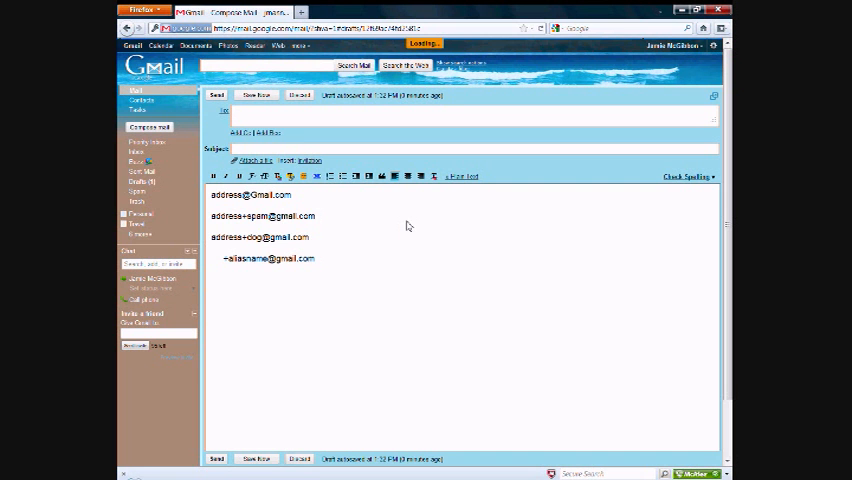
Go to Settings › Filters, start Create a new filter, then cancel it.
click(346, 104)
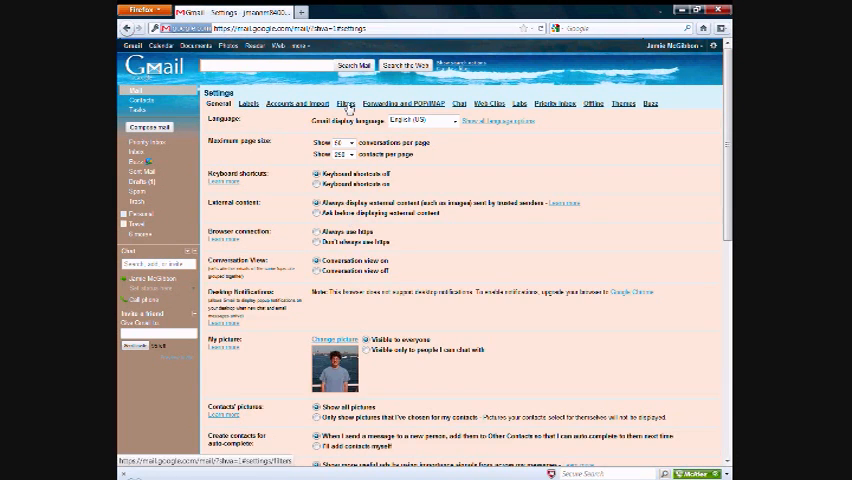
click(344, 104)
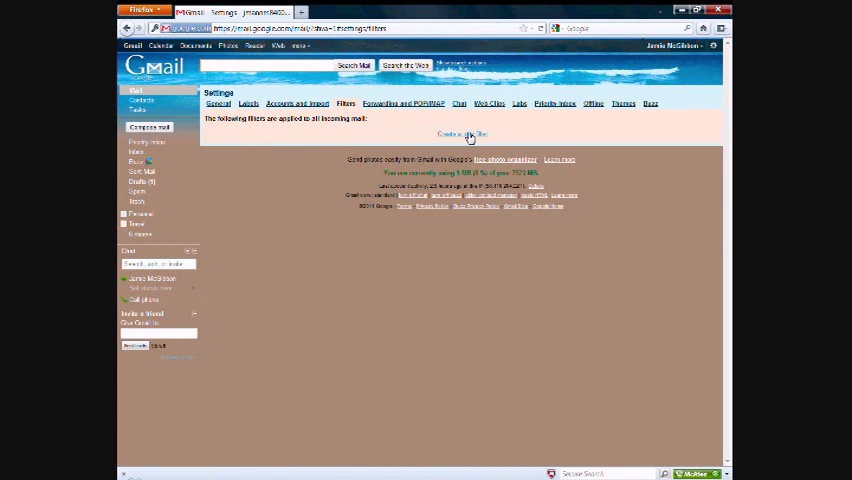
click(460, 136)
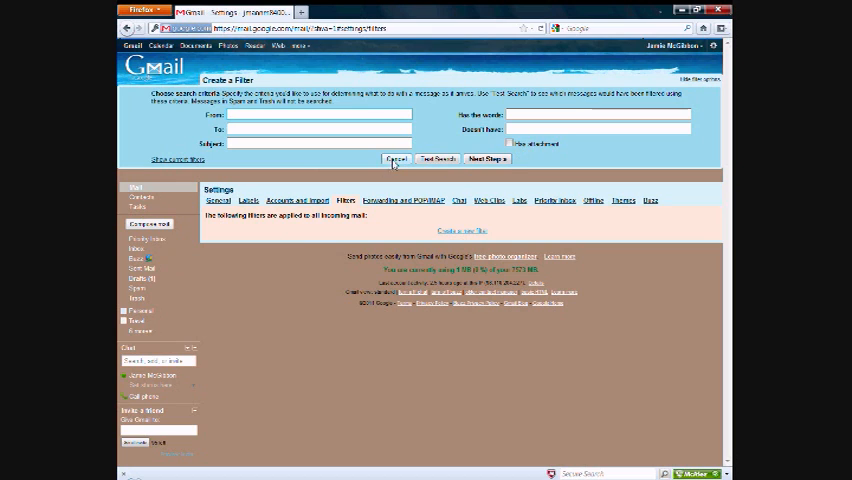
click(396, 158)
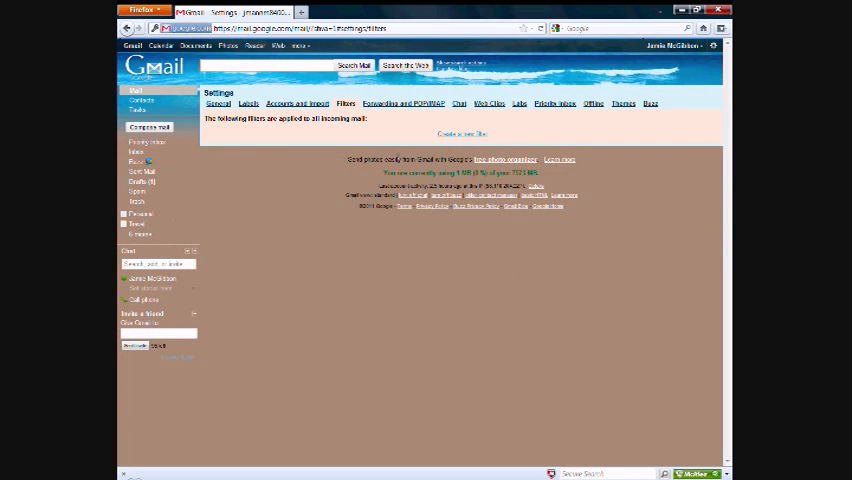